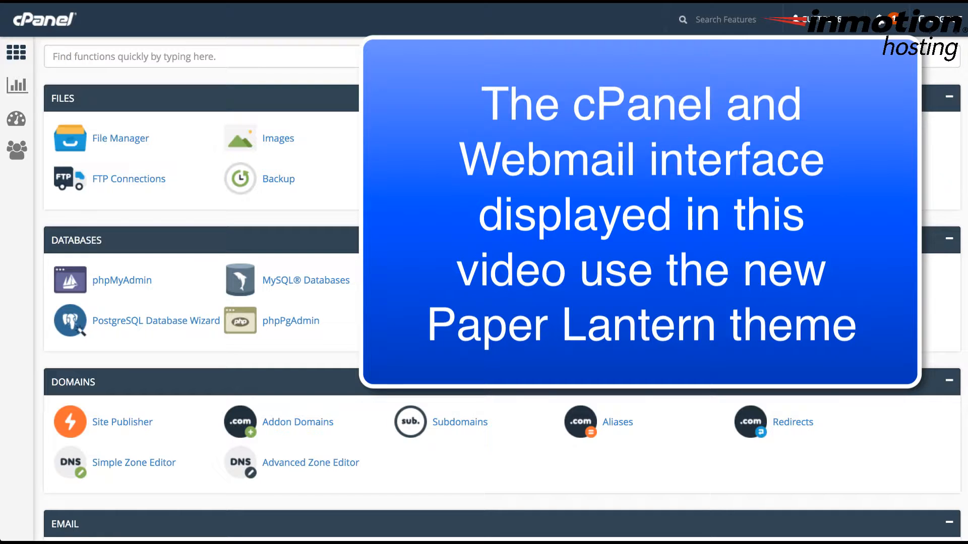
{"action": "mouse_move", "coordinate": [199, 104]}
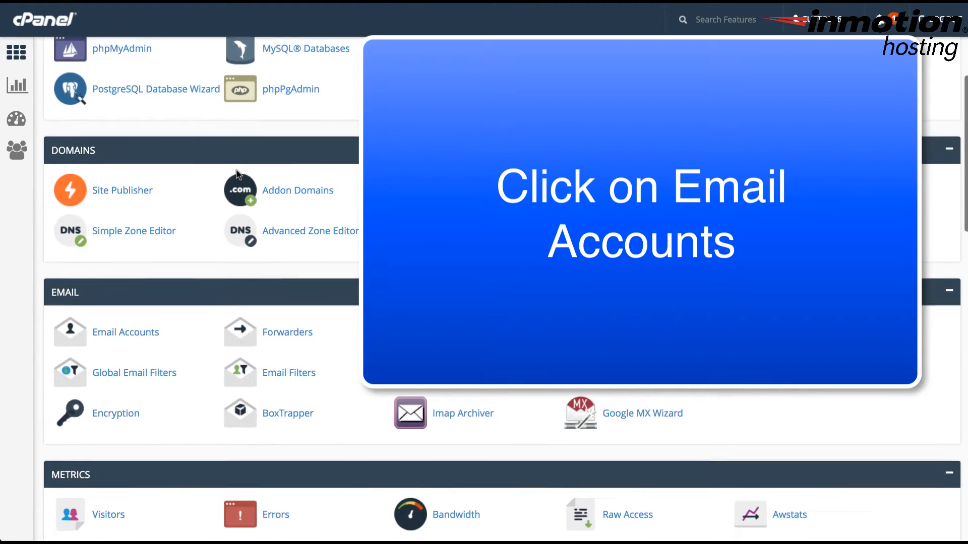
- Scroll down the cPanel home page to reach the Email section
{"action": "scroll", "scroll_direction": "down", "scroll_amount": 3}
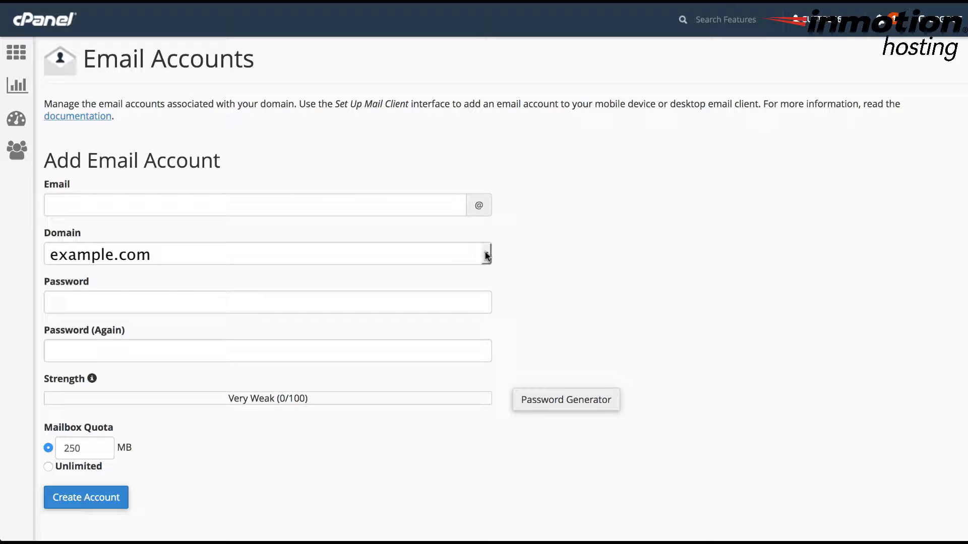
{"action": "scroll", "scroll_direction": "down", "scroll_amount": 3}
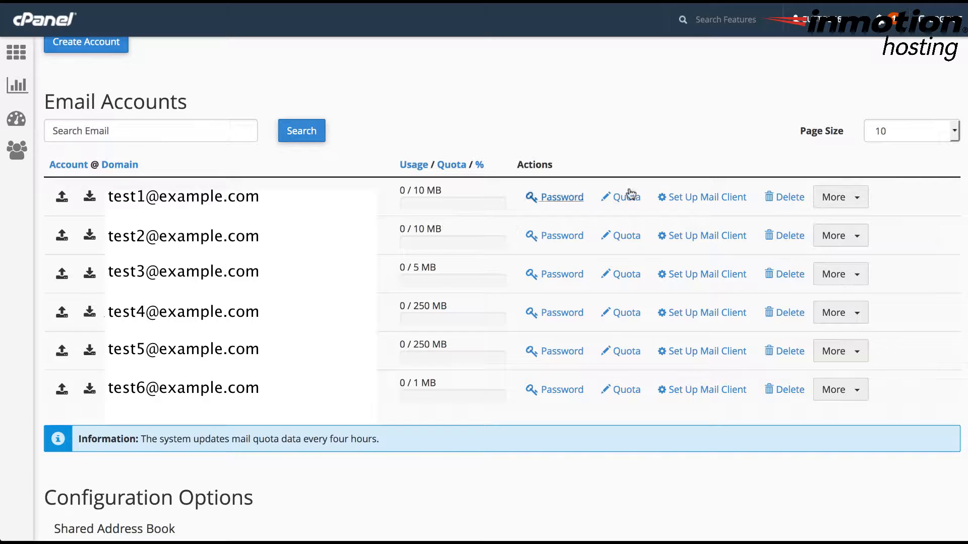
{"action": "mouse_move", "coordinate": [562, 227]}
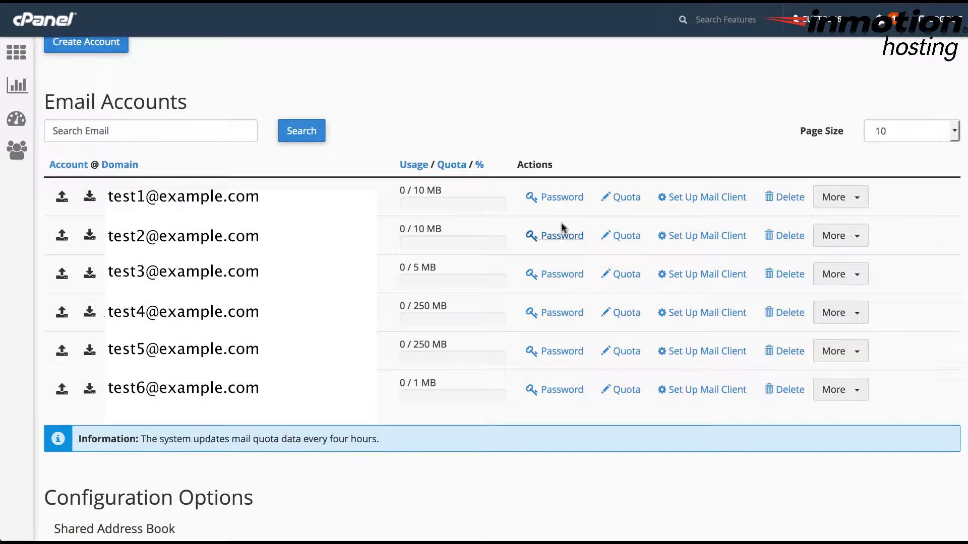
{"action": "mouse_move", "coordinate": [570, 366]}
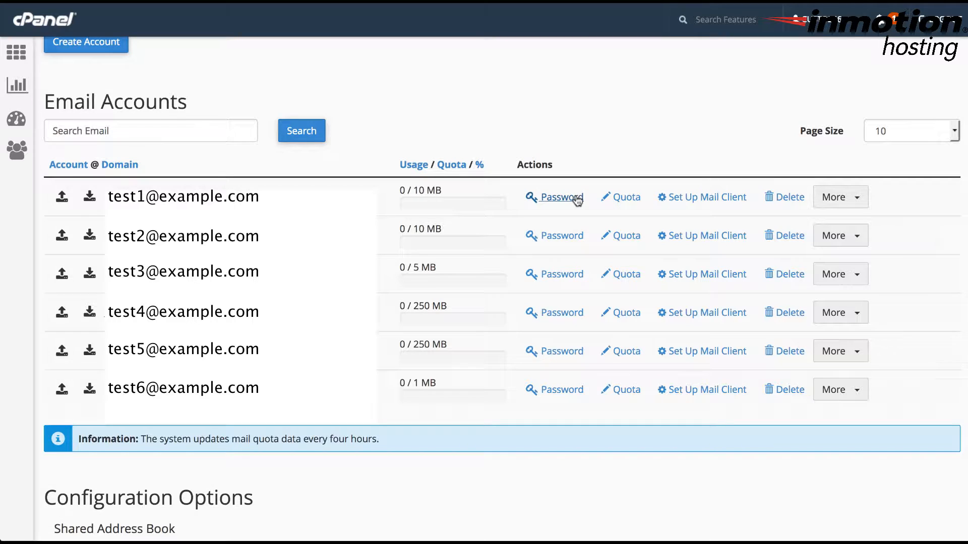
{"action": "left_click", "coordinate": [560, 198]}
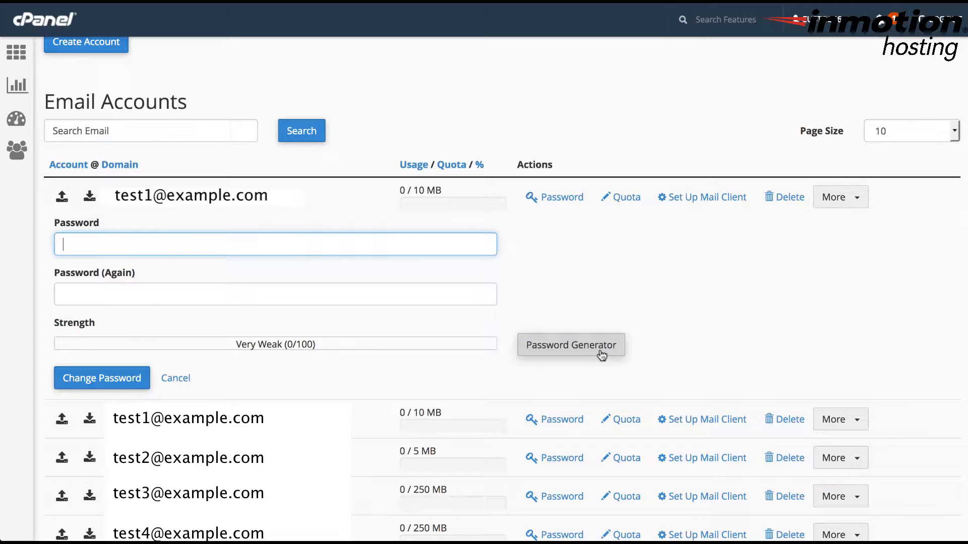
{"action": "left_click", "coordinate": [571, 345]}
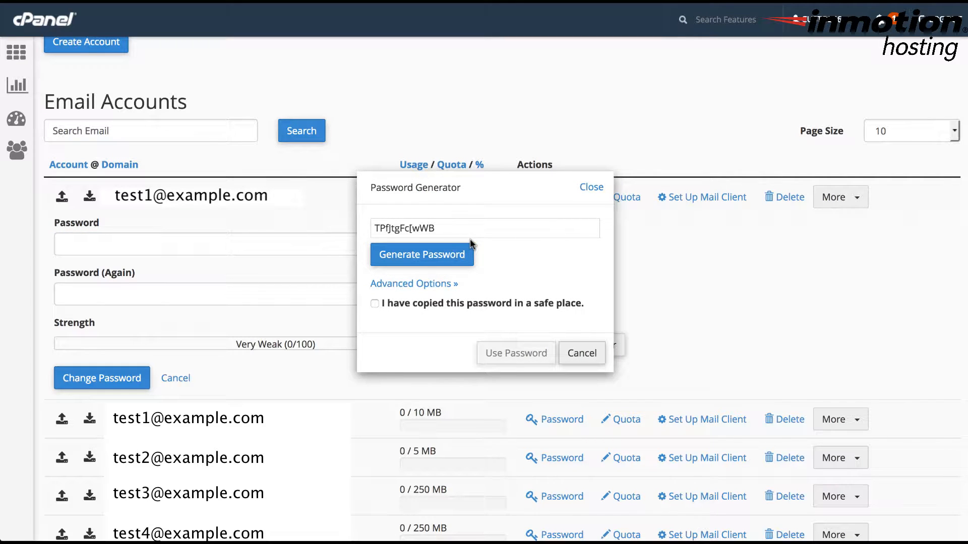
{"action": "mouse_move", "coordinate": [459, 308]}
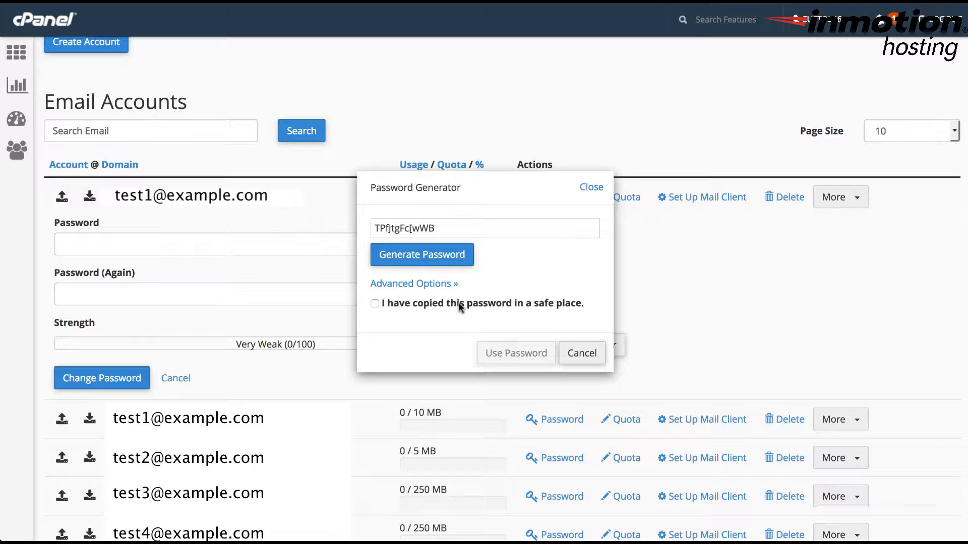
{"action": "mouse_move", "coordinate": [463, 313]}
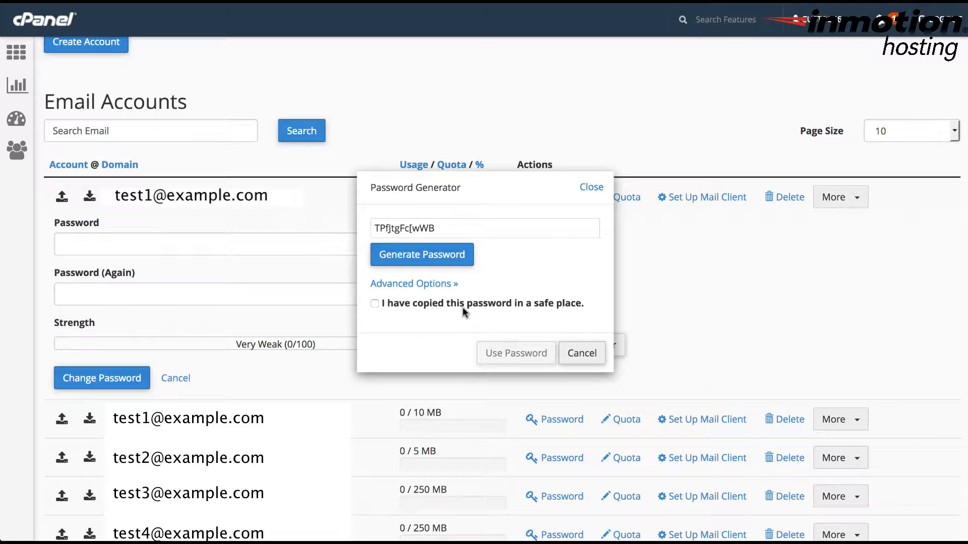
{"action": "mouse_move", "coordinate": [450, 312]}
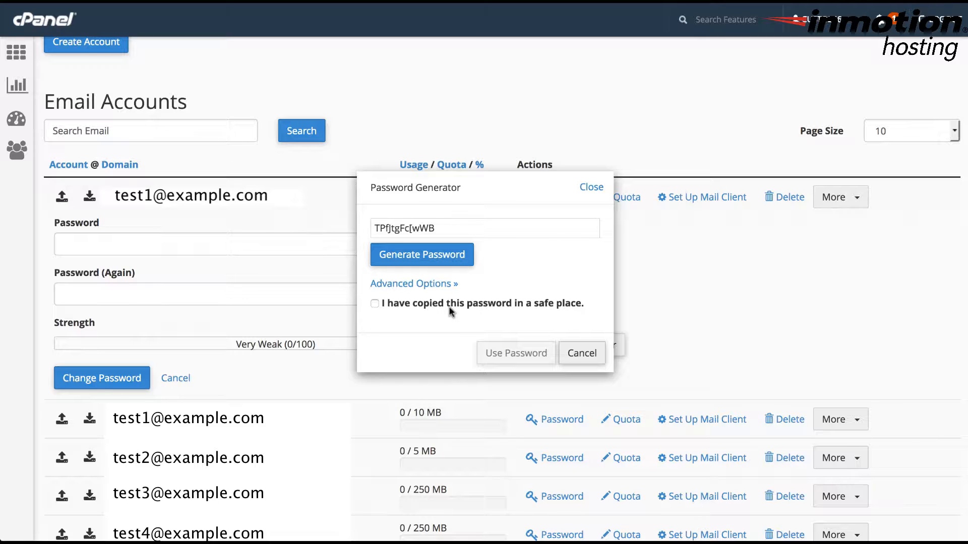
{"action": "left_click", "coordinate": [413, 284]}
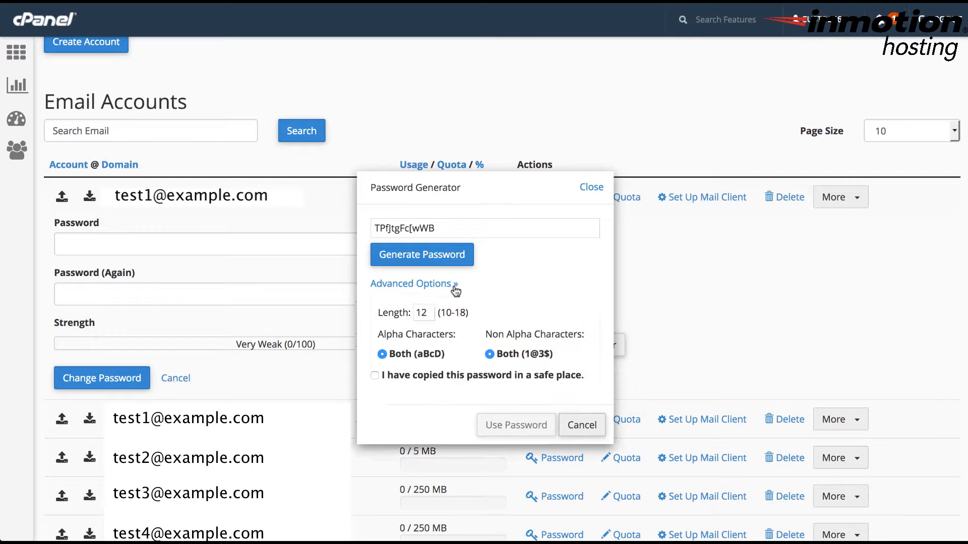
{"action": "left_click", "coordinate": [411, 284]}
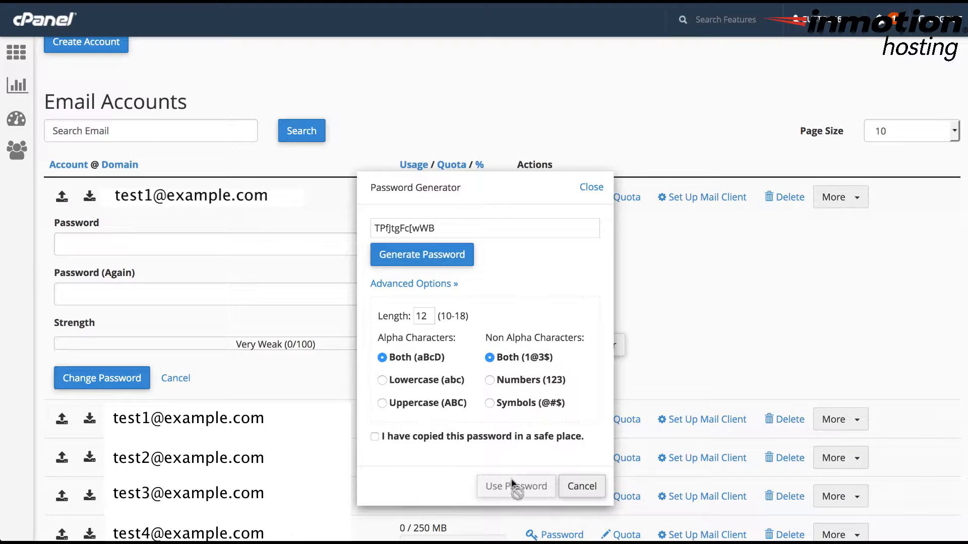
{"action": "mouse_move", "coordinate": [594, 491]}
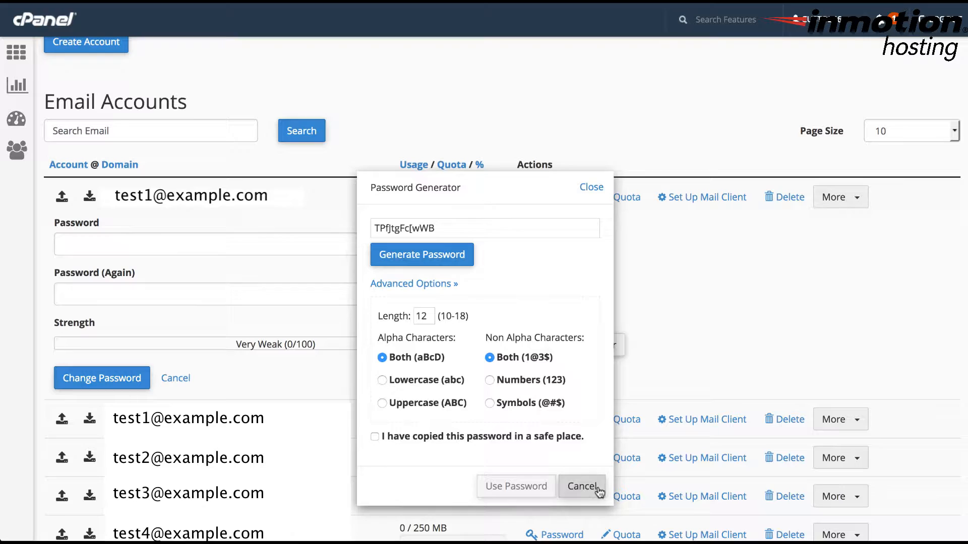
{"action": "left_click", "coordinate": [583, 486]}
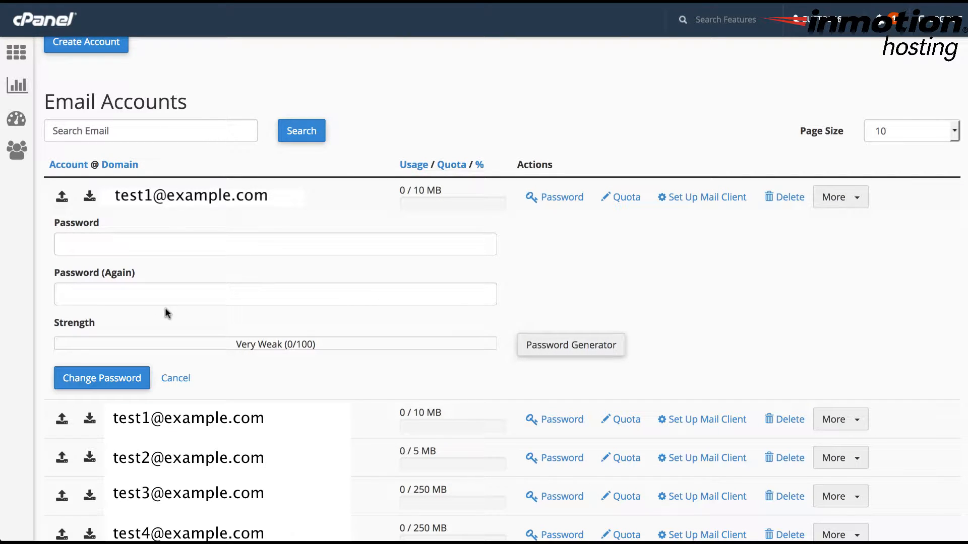
{"action": "mouse_move", "coordinate": [83, 262]}
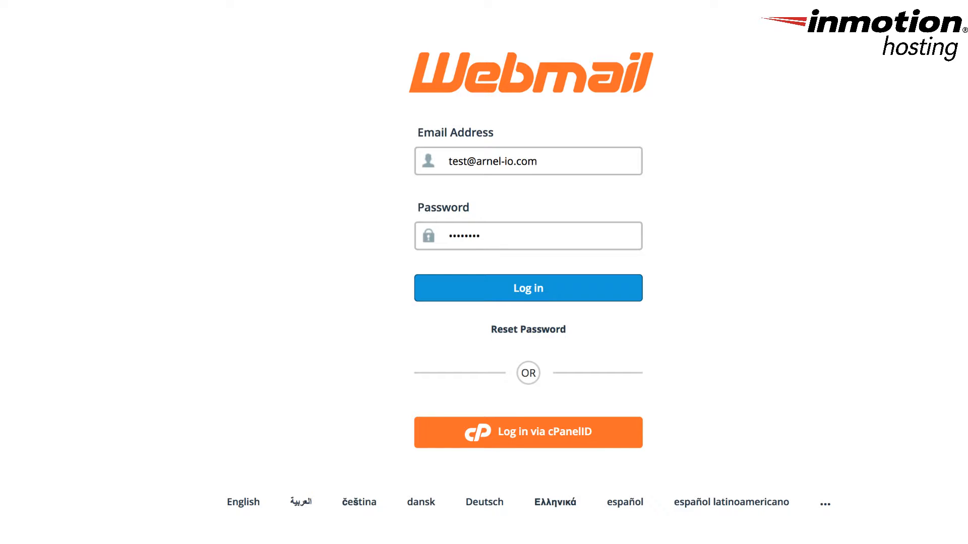
{"action": "mouse_move", "coordinate": [554, 337]}
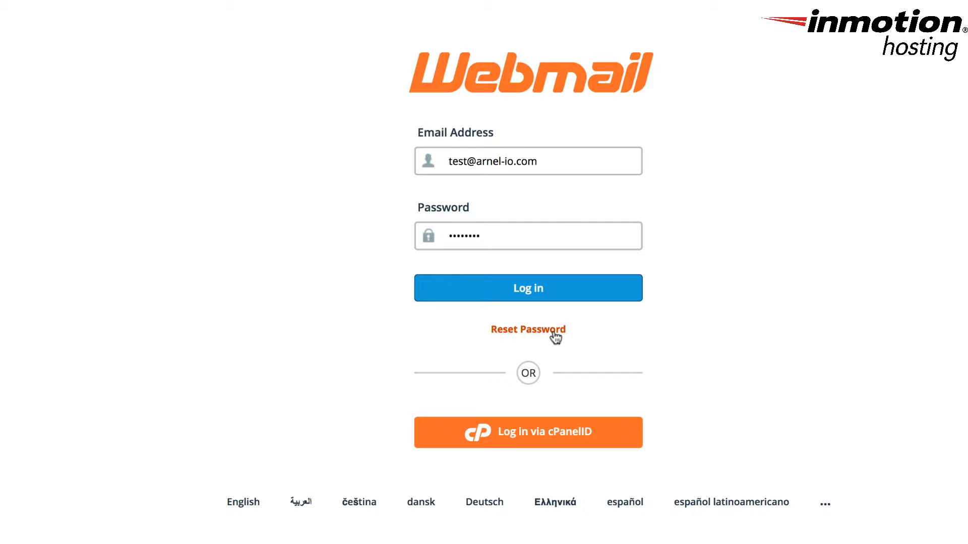
- Log in to Webmail with the entered email address and password
{"action": "left_click", "coordinate": [528, 289]}
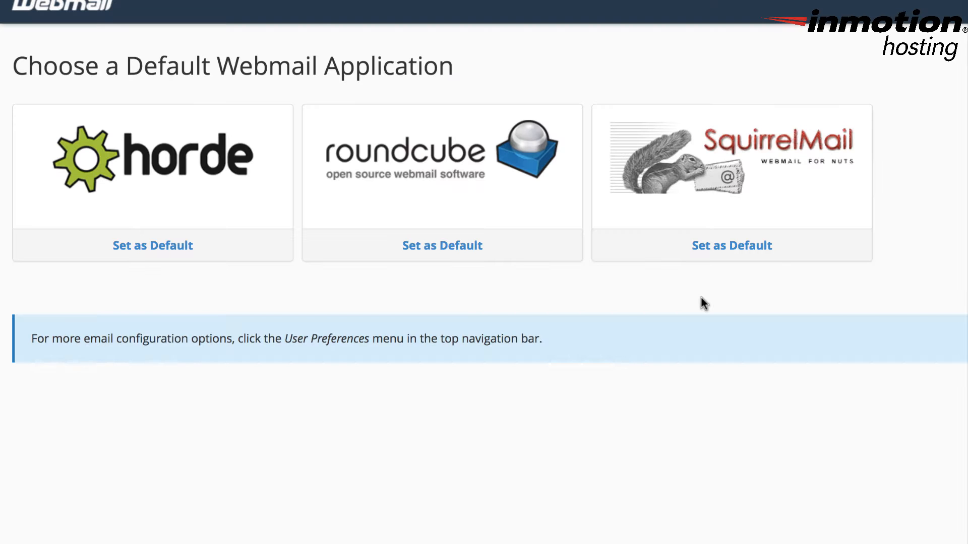
{"action": "mouse_move", "coordinate": [902, 169]}
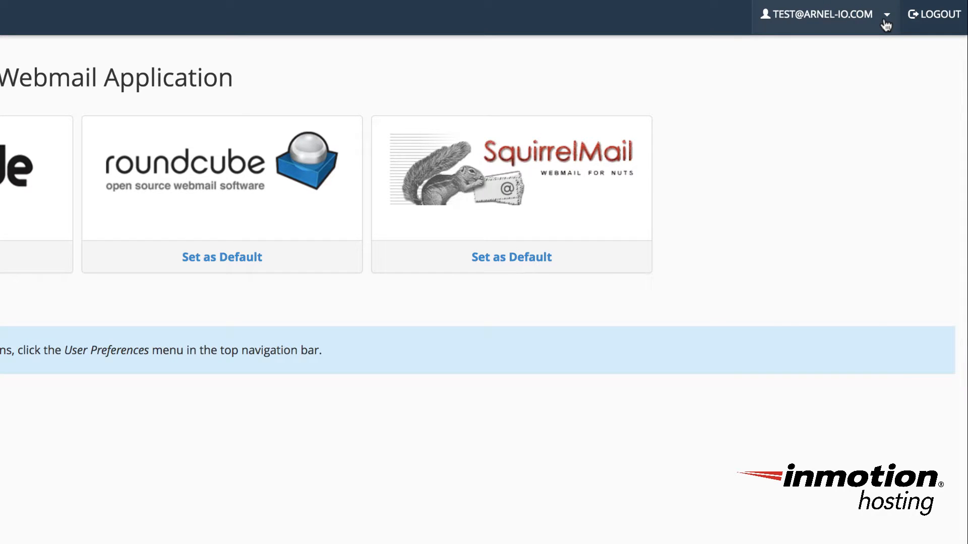
- Open Password & Security from the account's User Preferences menu
{"action": "left_click", "coordinate": [887, 13]}
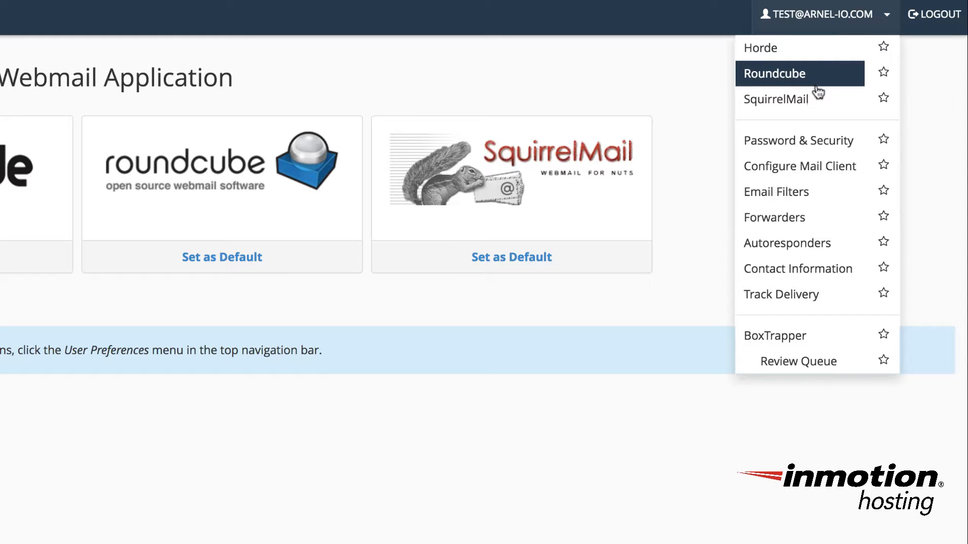
{"action": "mouse_move", "coordinate": [827, 136]}
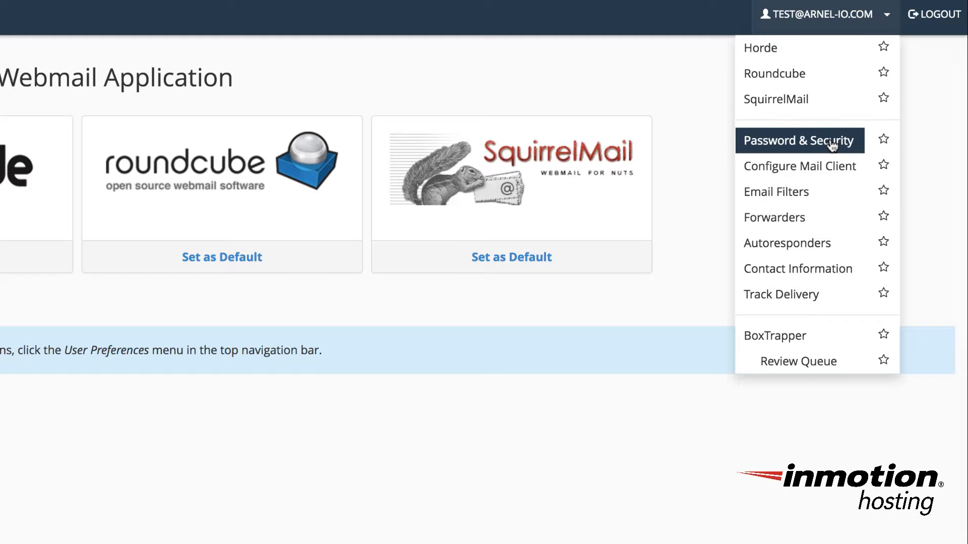
{"action": "left_click", "coordinate": [800, 140]}
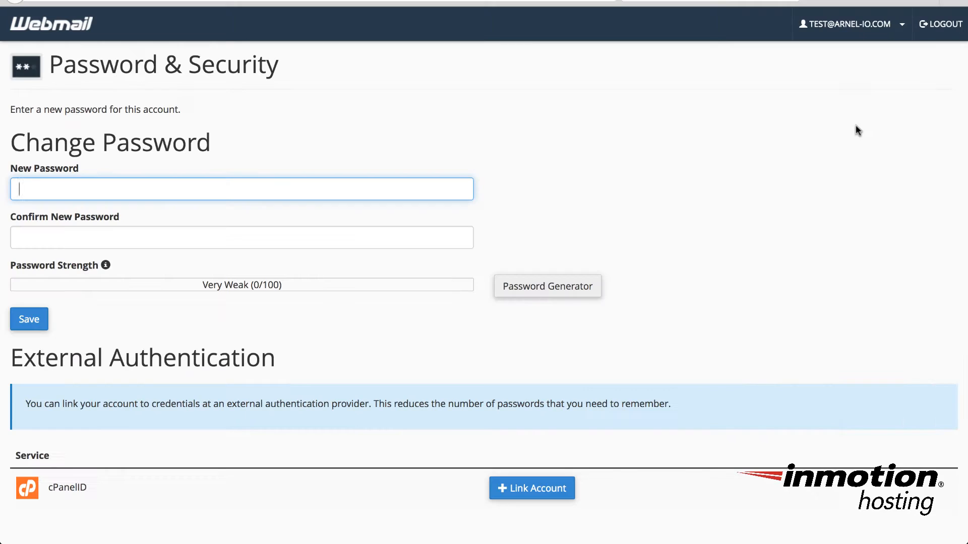
{"action": "mouse_move", "coordinate": [764, 137]}
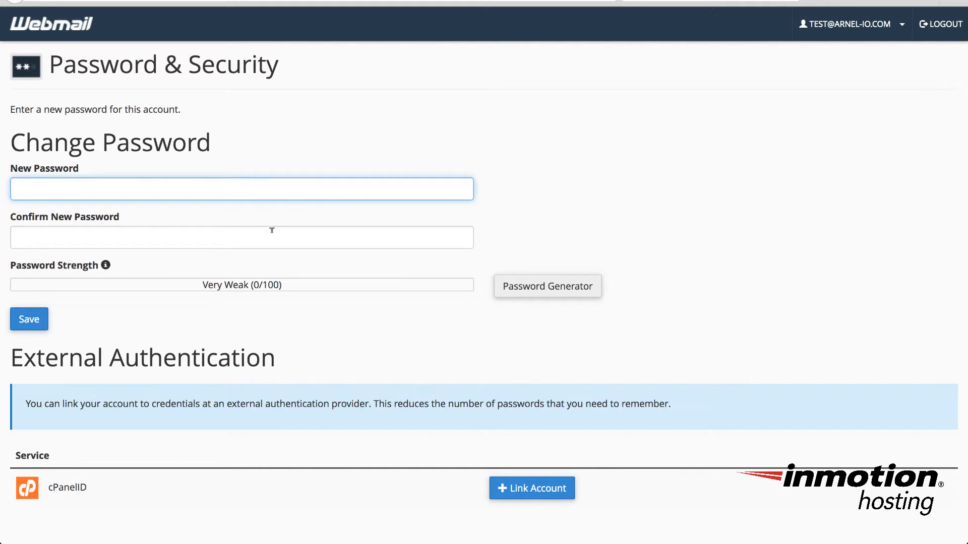
{"action": "mouse_move", "coordinate": [278, 234]}
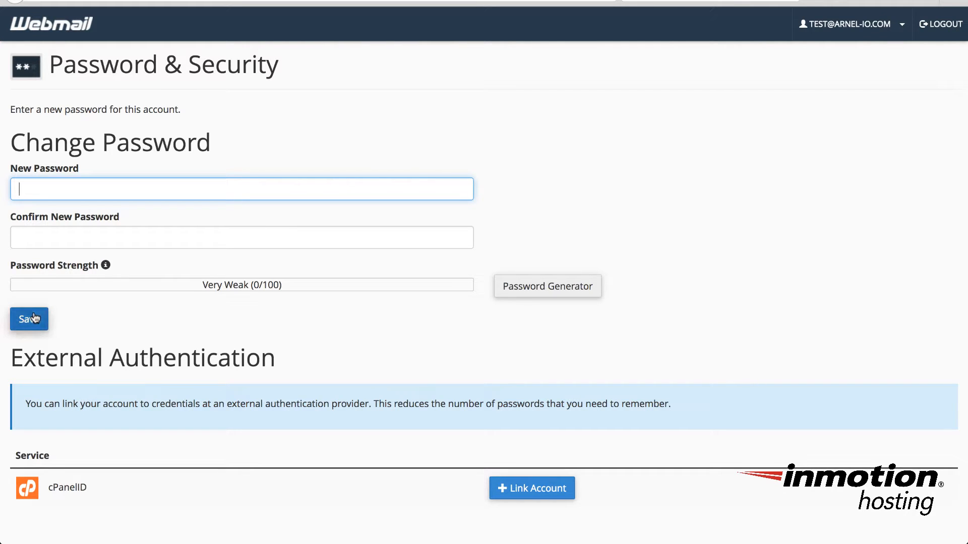
{"action": "mouse_move", "coordinate": [556, 298]}
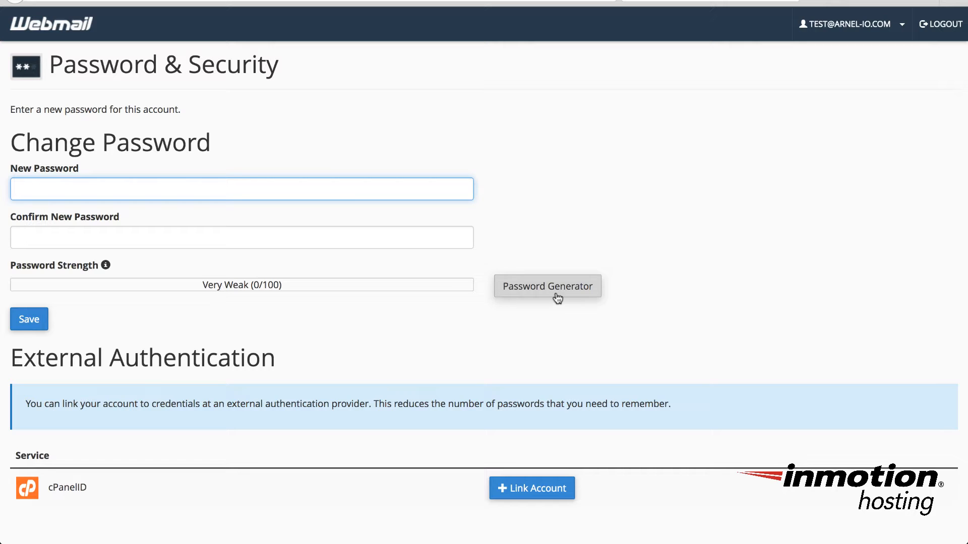
- Open the password generator from the New Password field
{"action": "left_click", "coordinate": [546, 286]}
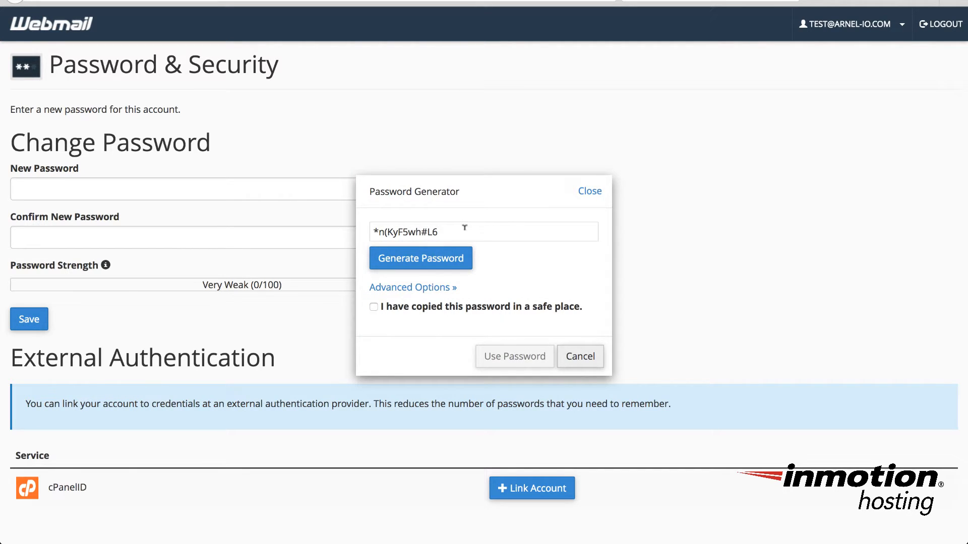
- Generate a new random password, confirm it was copied safely, and use it in both password fields
{"action": "left_click", "coordinate": [422, 258]}
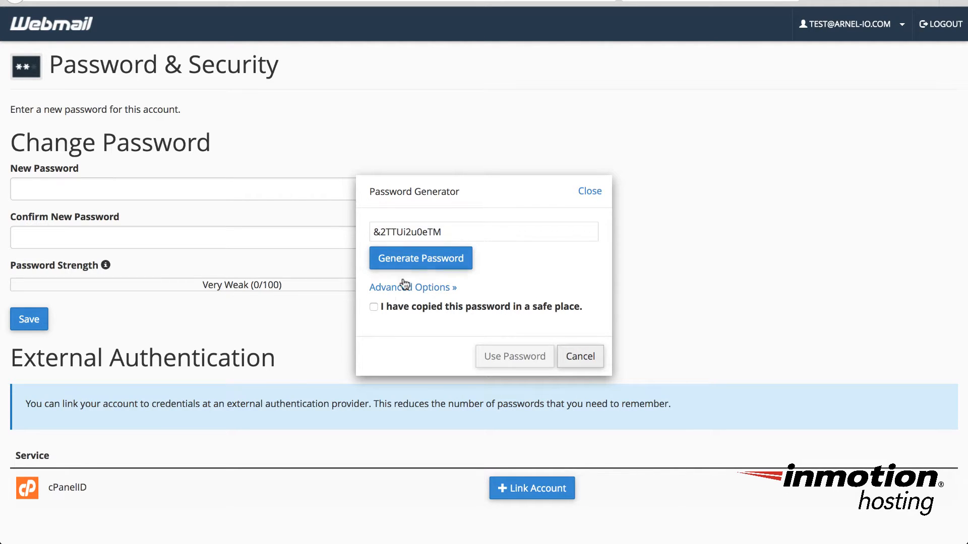
{"action": "left_click", "coordinate": [373, 306]}
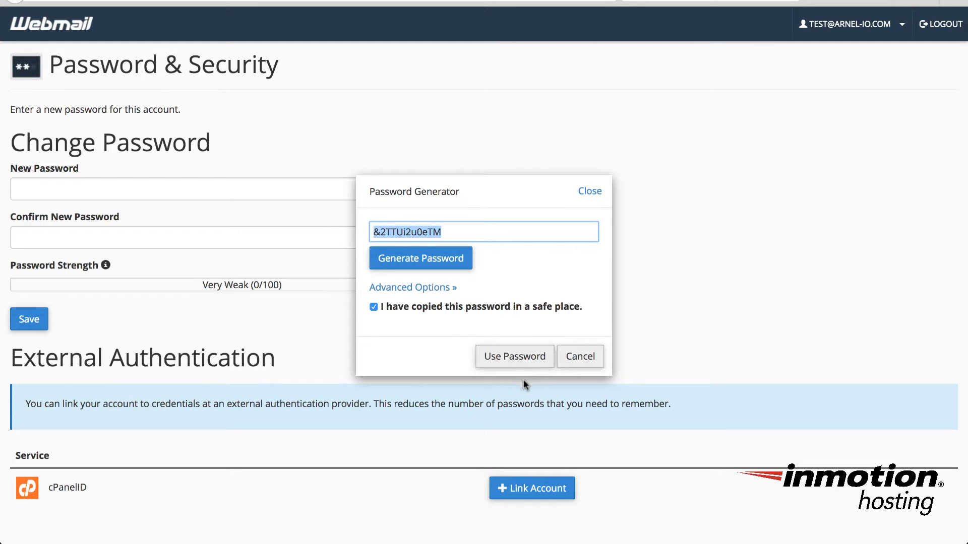
{"action": "mouse_move", "coordinate": [522, 365]}
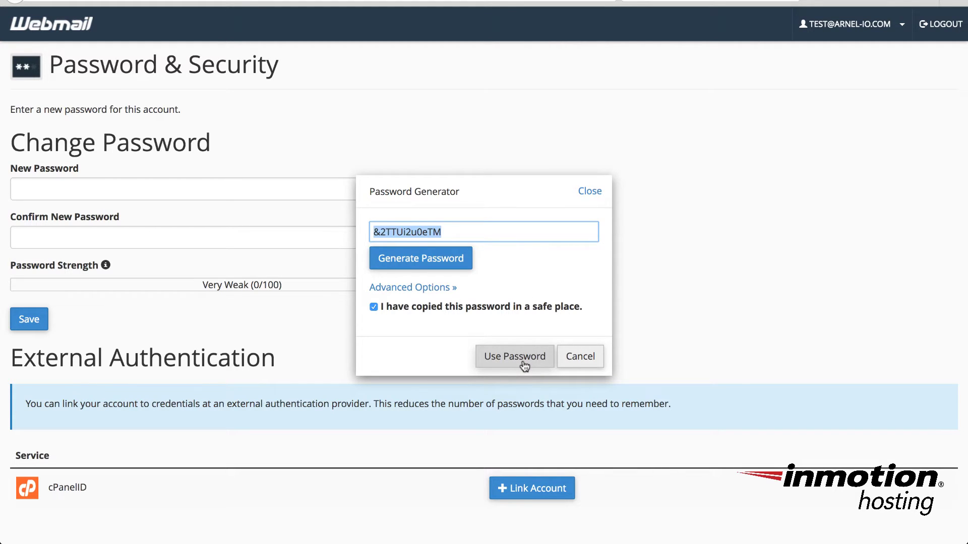
{"action": "left_click", "coordinate": [514, 357]}
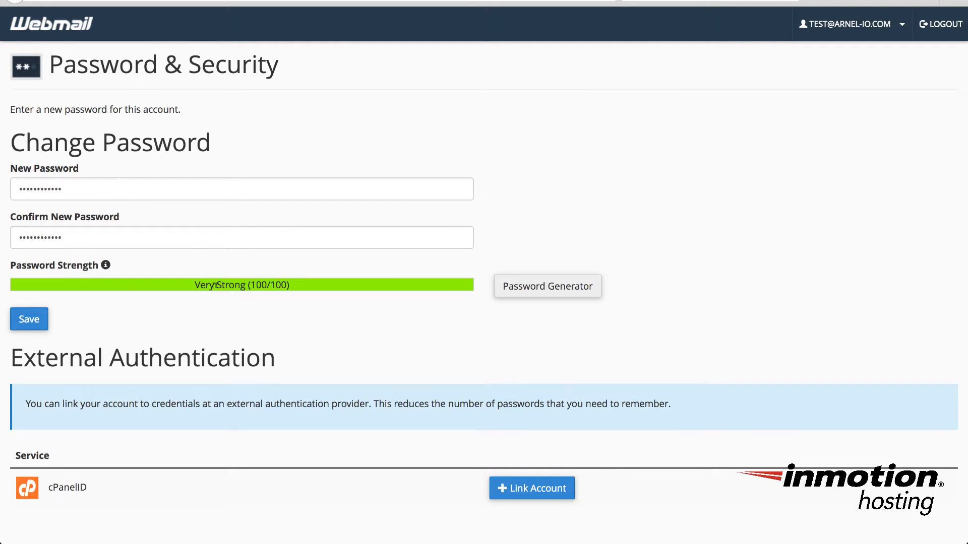
{"action": "mouse_move", "coordinate": [227, 301]}
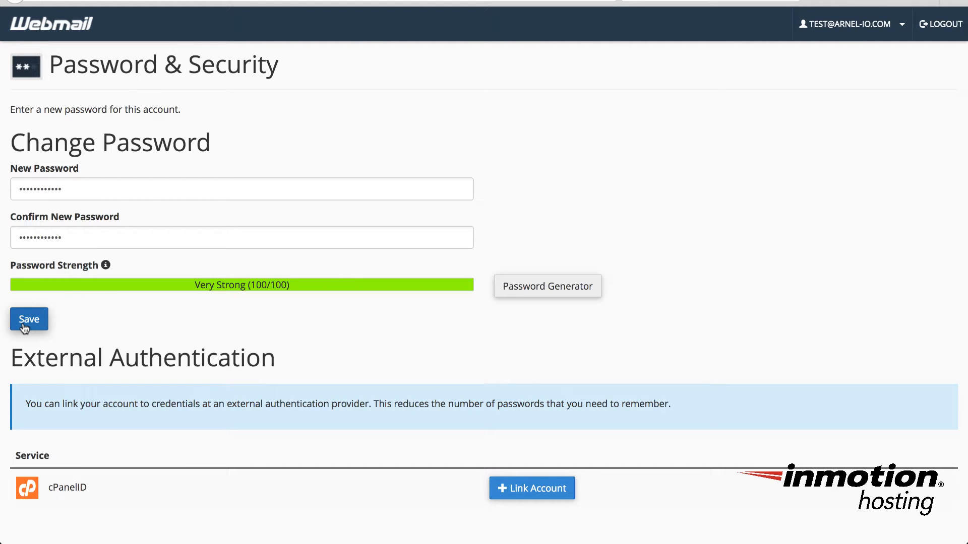
{"action": "mouse_move", "coordinate": [555, 288]}
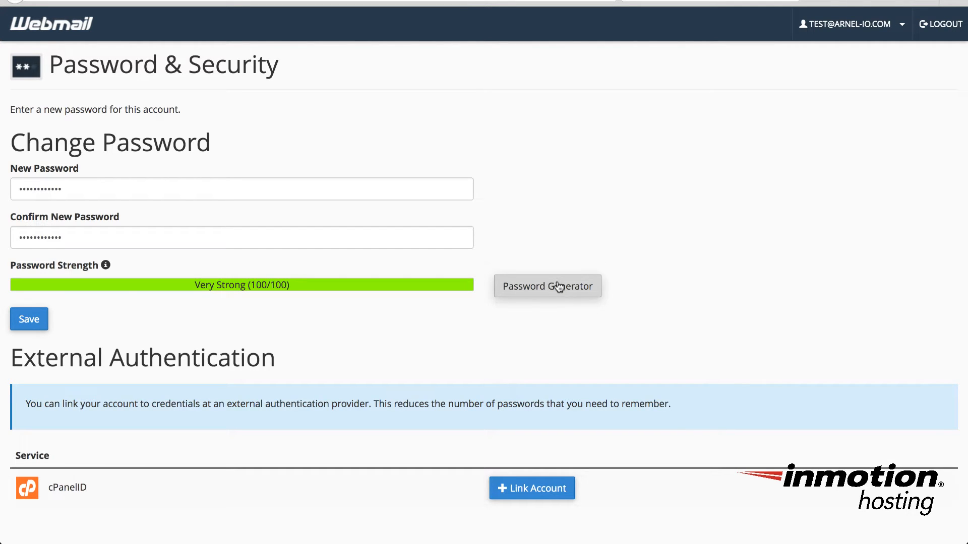
- Reopen the password generator to view its advanced length and character options
{"action": "left_click", "coordinate": [547, 287]}
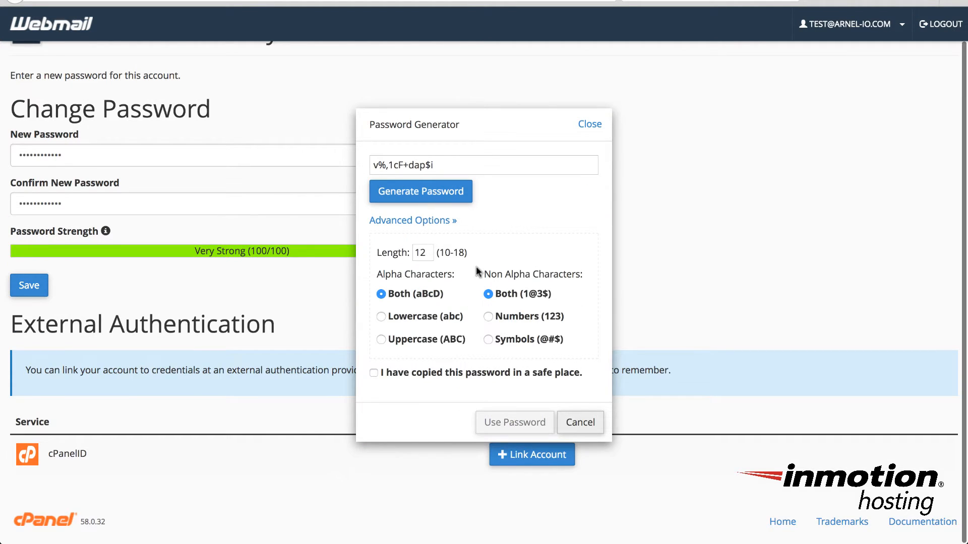
{"action": "mouse_move", "coordinate": [498, 303]}
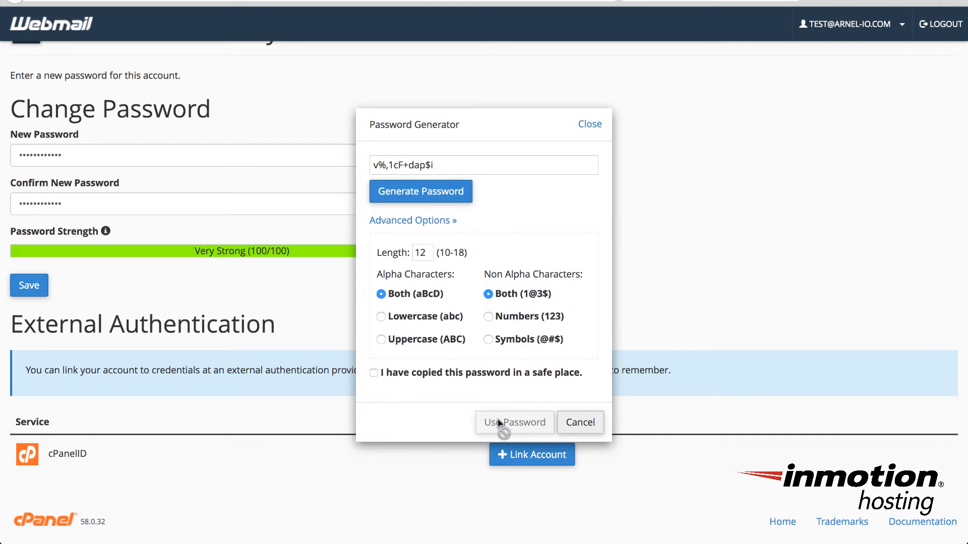
{"action": "mouse_move", "coordinate": [503, 434]}
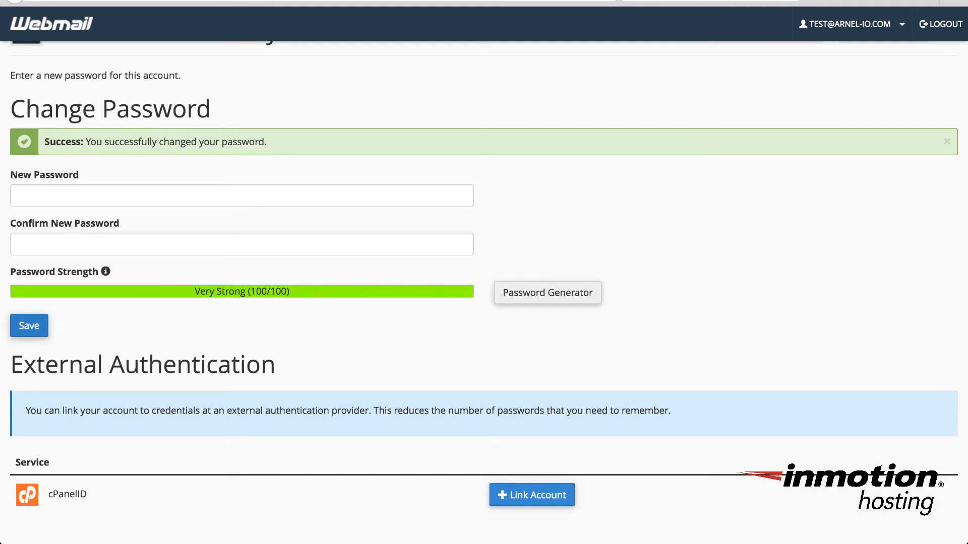
- Log out of the Webmail account after the password change is saved
{"action": "left_click", "coordinate": [940, 24]}
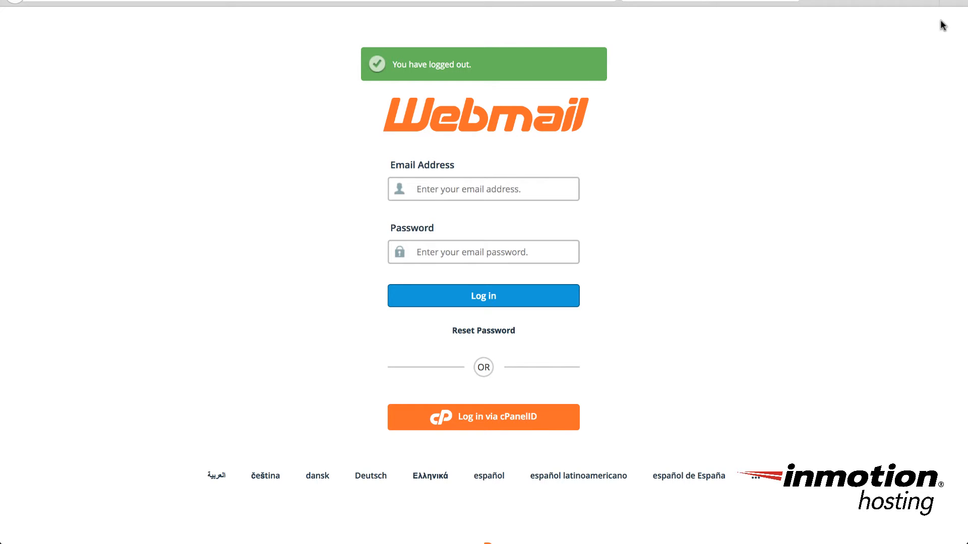
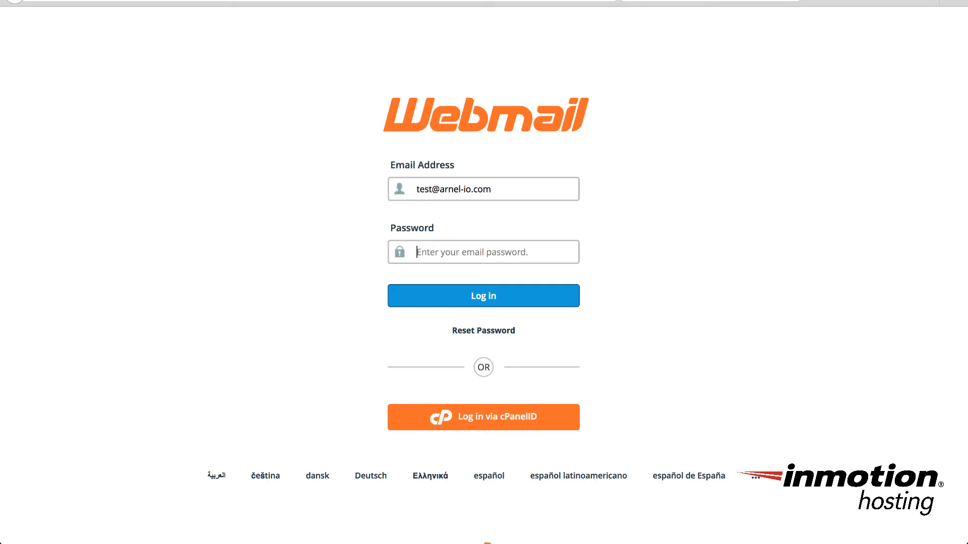
{"action": "left_click", "coordinate": [484, 296]}
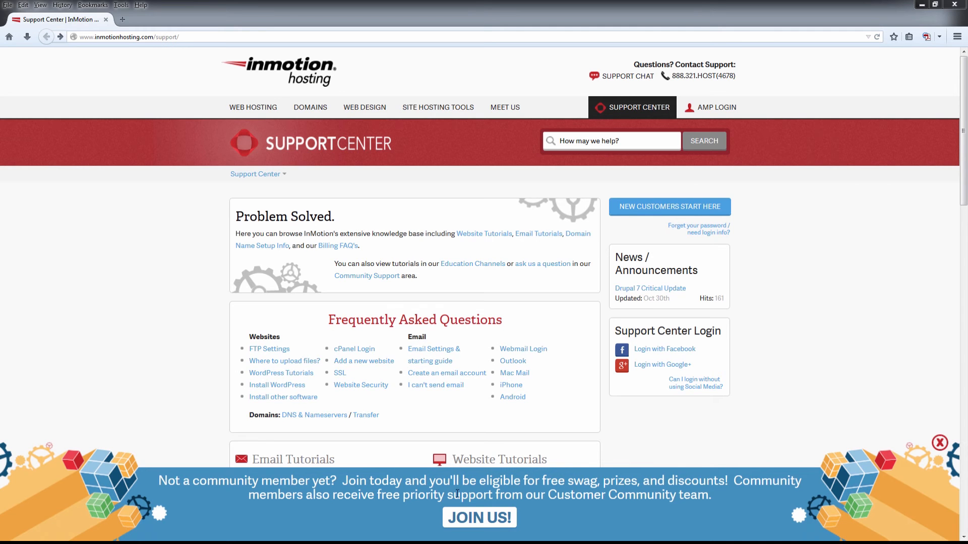
{"action": "left_click", "coordinate": [663, 365]}
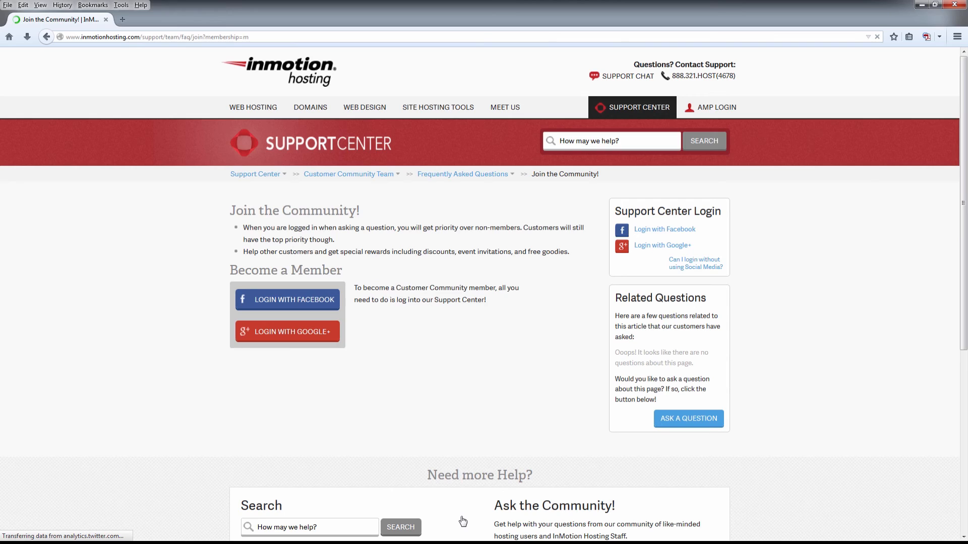
{"action": "left_click", "coordinate": [255, 173]}
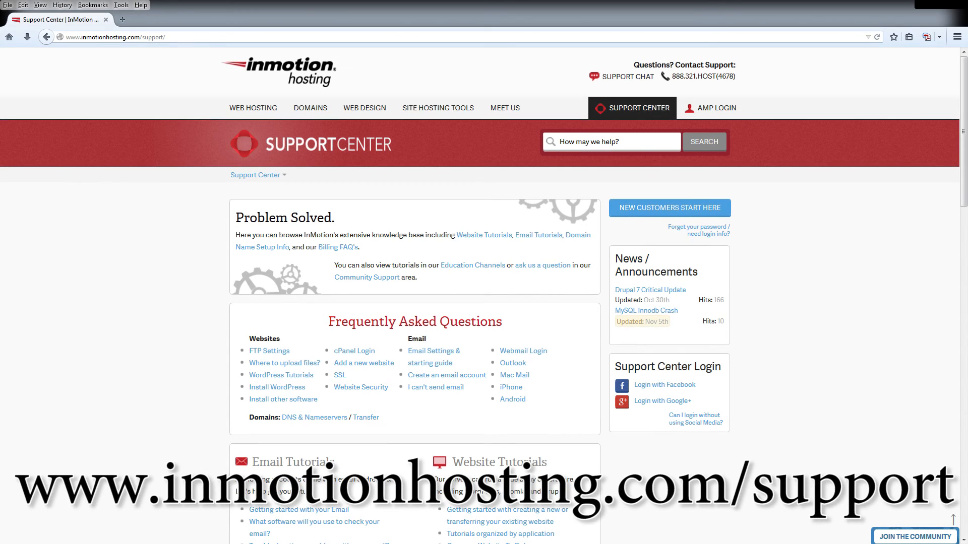